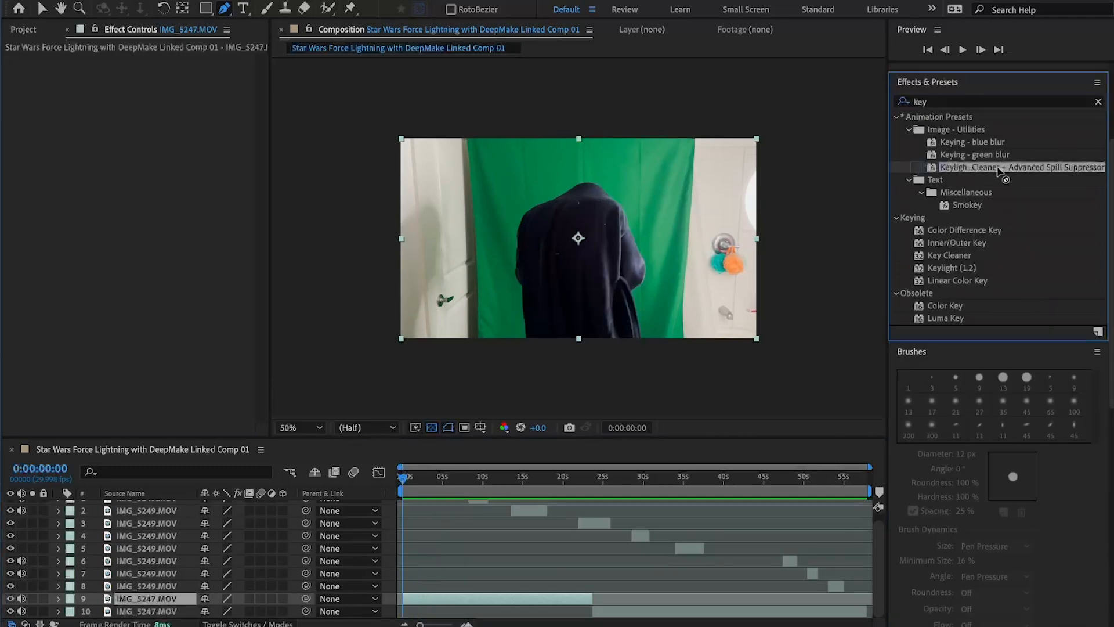
Step: Key the actor with the Keylight Cleaner + Spill Suppressor preset and add the black 'emperor background' solid
{"action": "double_click", "coordinate": [1021, 167]}
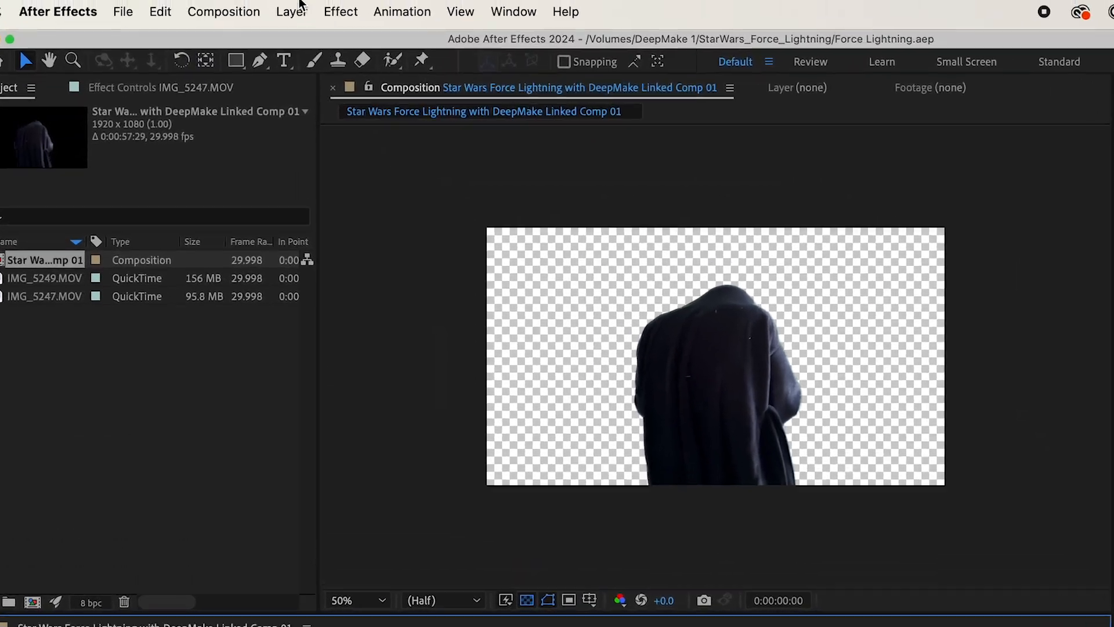
{"action": "left_click", "coordinate": [290, 12]}
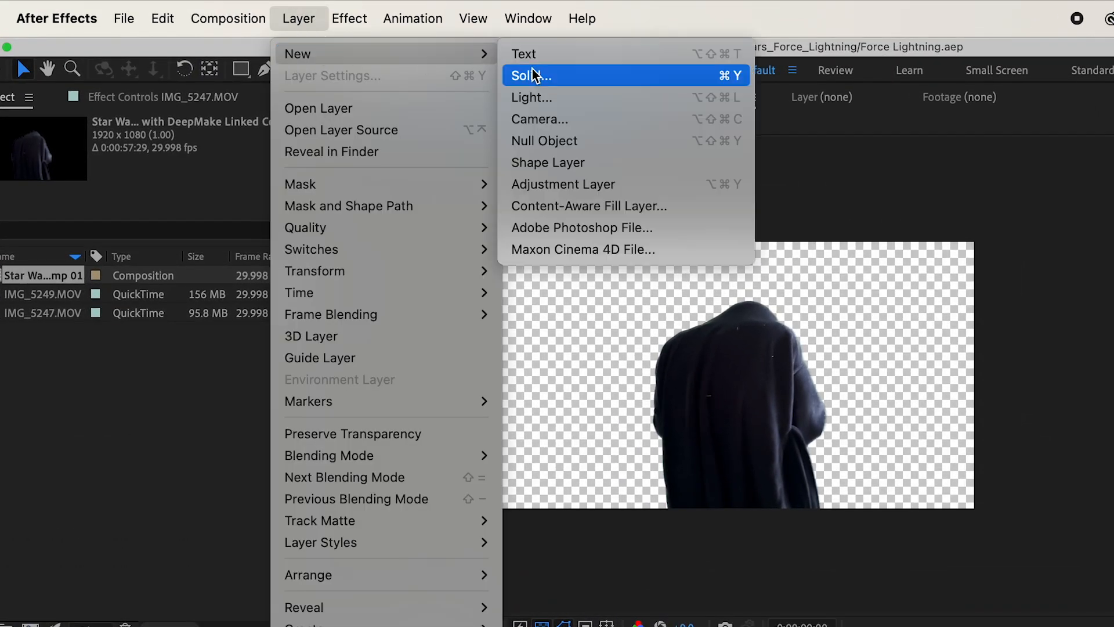
{"action": "left_click", "coordinate": [534, 76]}
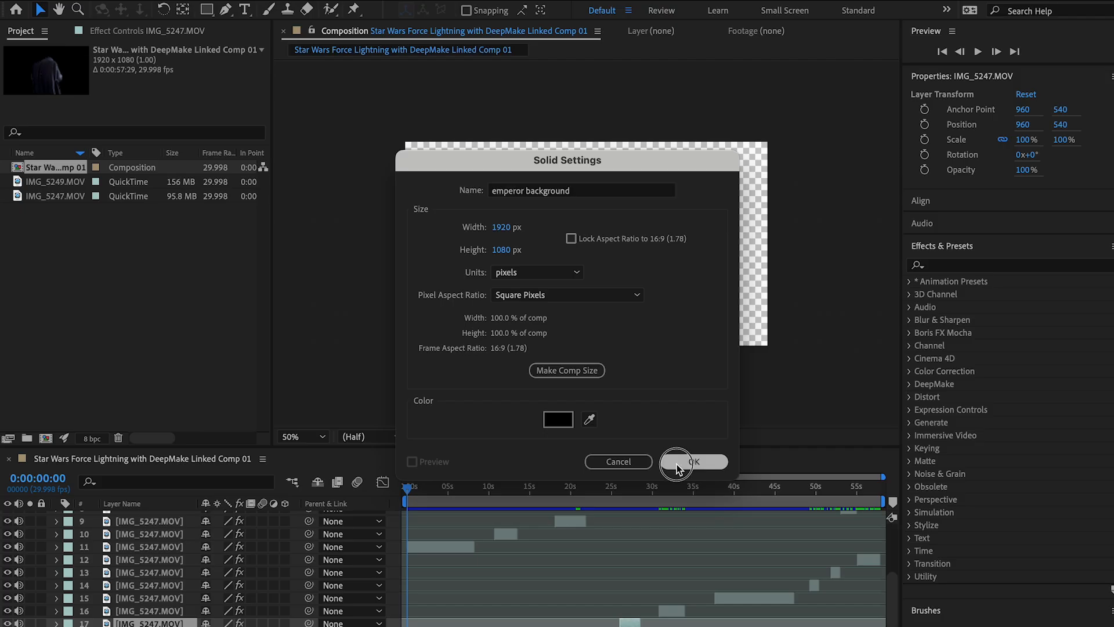
{"action": "left_click", "coordinate": [693, 462]}
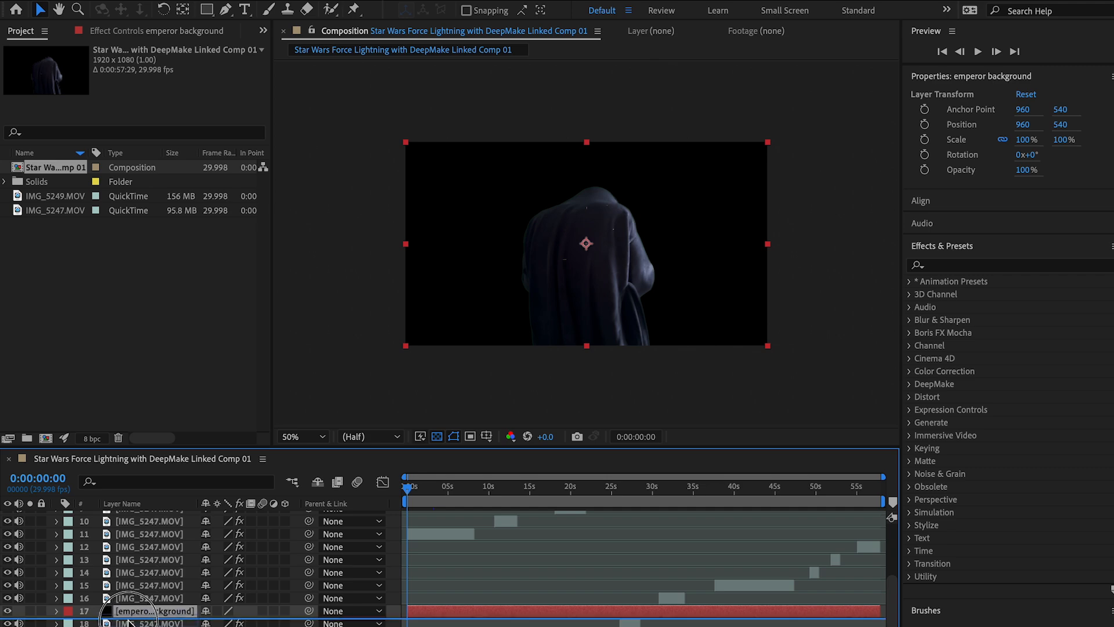
{"action": "left_click", "coordinate": [435, 16]}
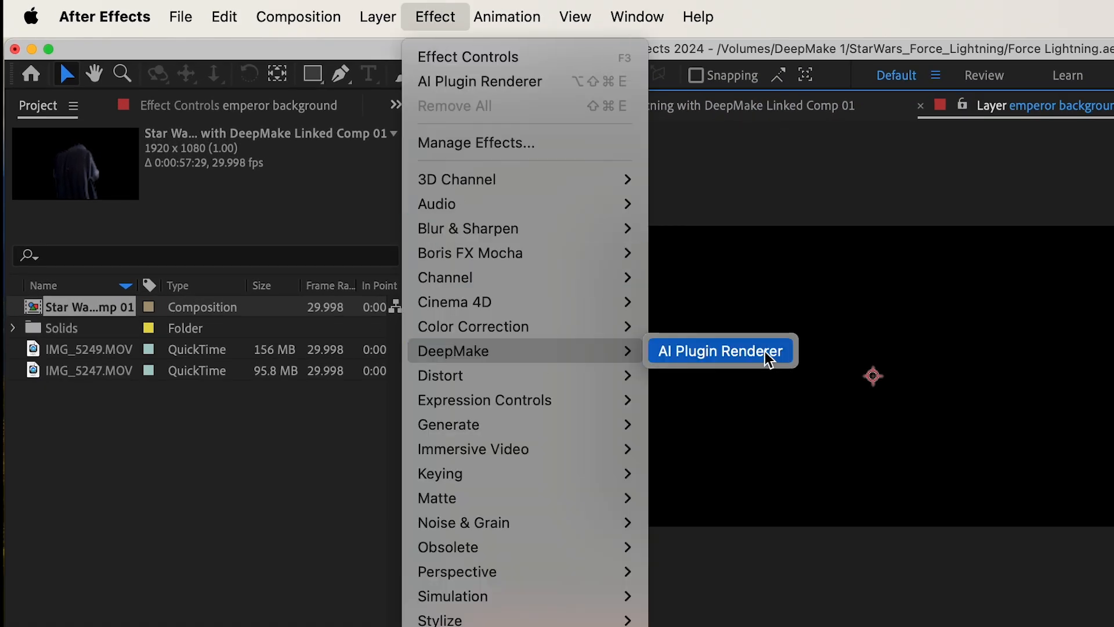
Step: Put the DeepMake AI Plugin Renderer on the solid with Diffusers at 720 wide by 480 high
{"action": "left_click", "coordinate": [720, 350]}
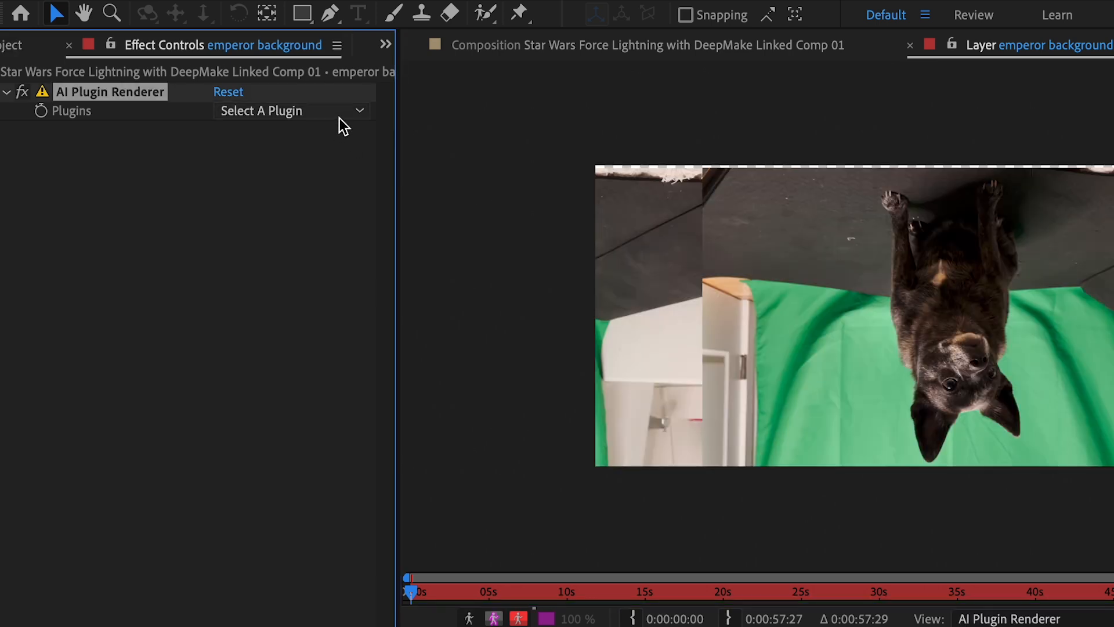
{"action": "left_click", "coordinate": [291, 110]}
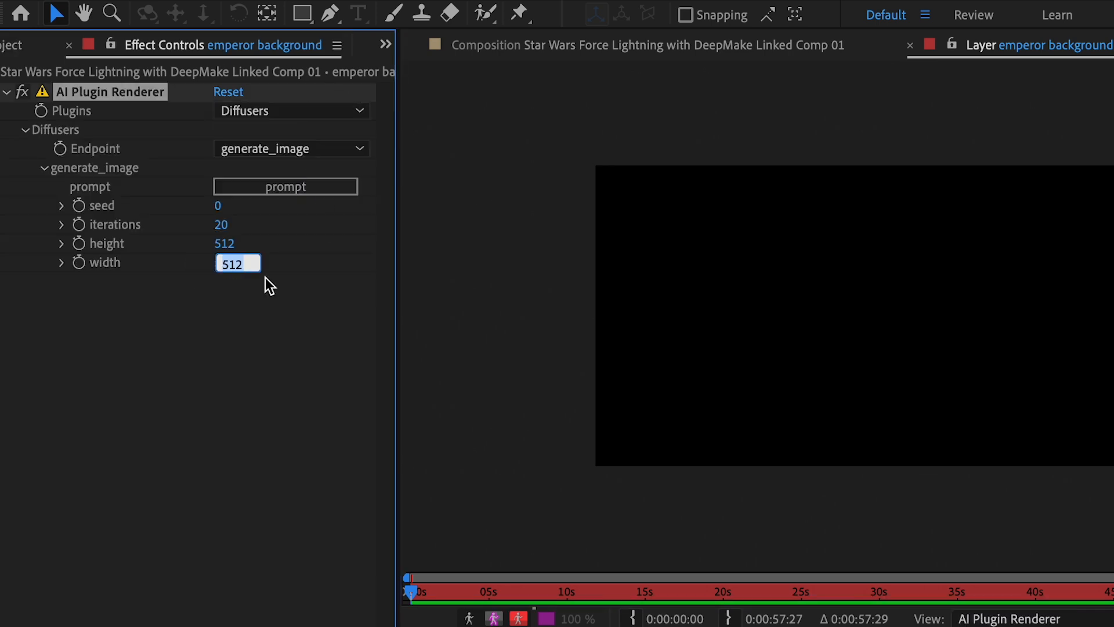
{"action": "type", "text": "720"}
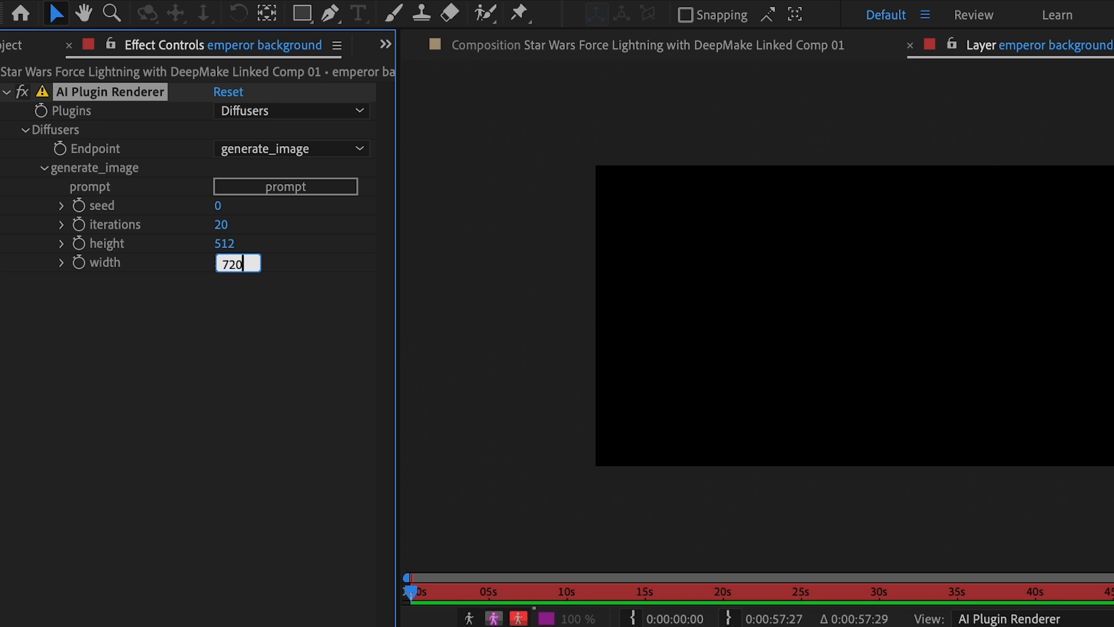
{"action": "left_click", "coordinate": [237, 243]}
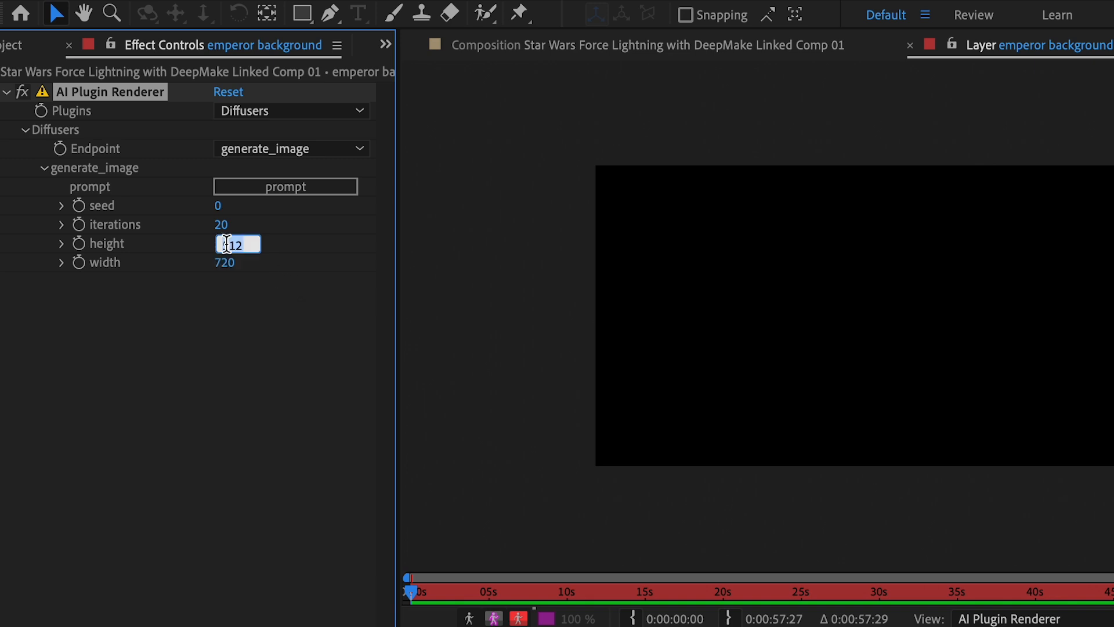
{"action": "type", "text": "480"}
{"action": "type", "text": "real p"}
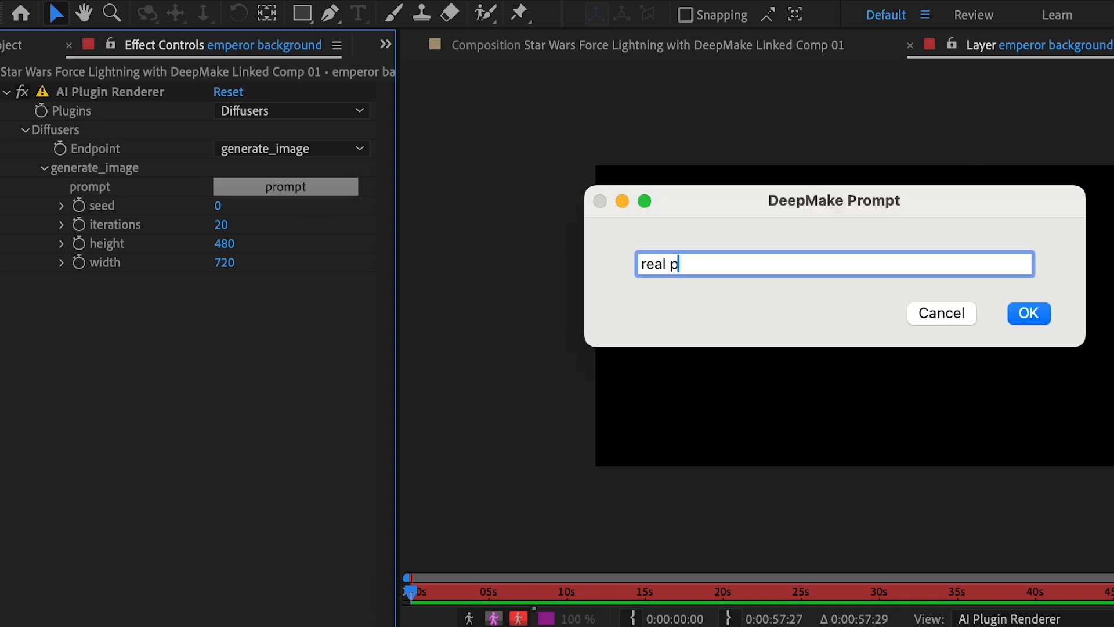
Step: Enter a photo prompt for a dark villain lair, future spaceship, and generate the image
{"action": "type", "text": "hoto, dark villain"}
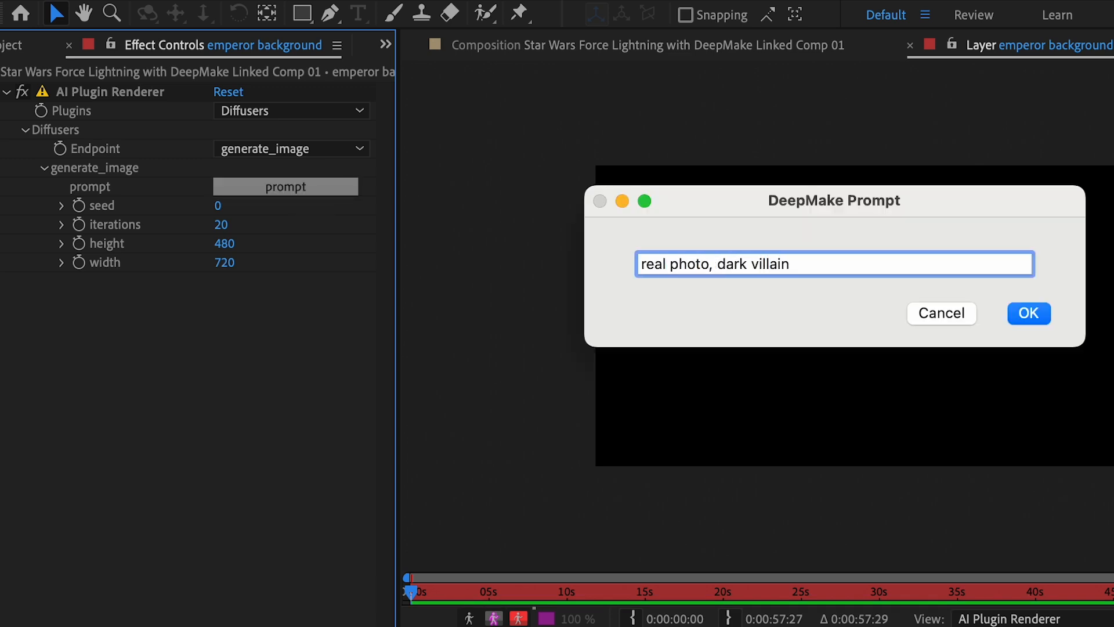
{"action": "type", "text": "lair, future spaceship, window, stars"}
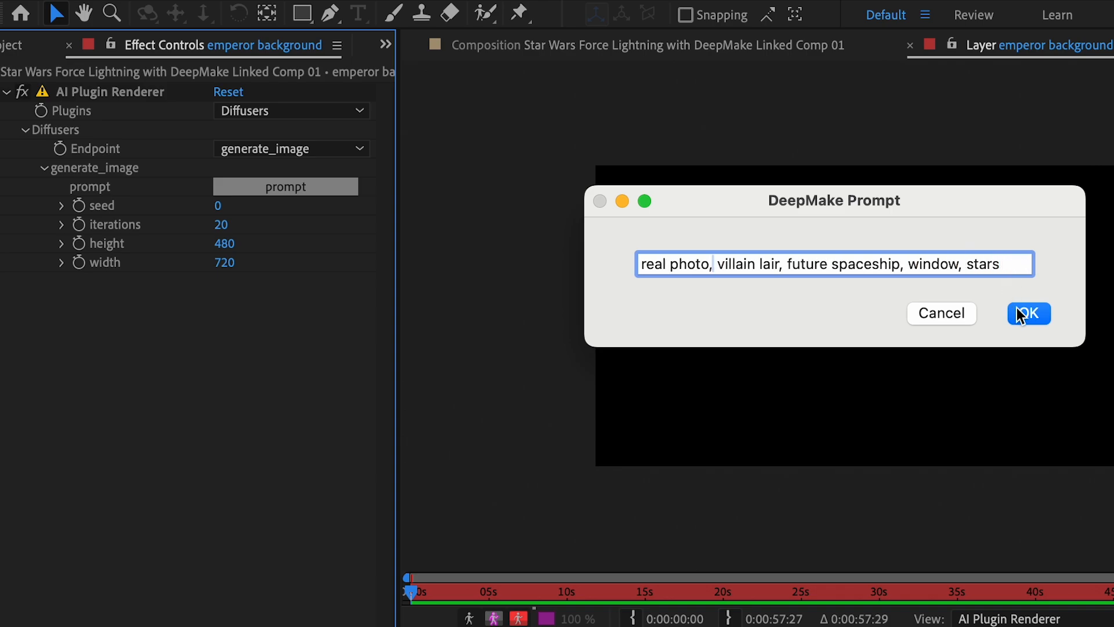
{"action": "left_click", "coordinate": [1027, 314]}
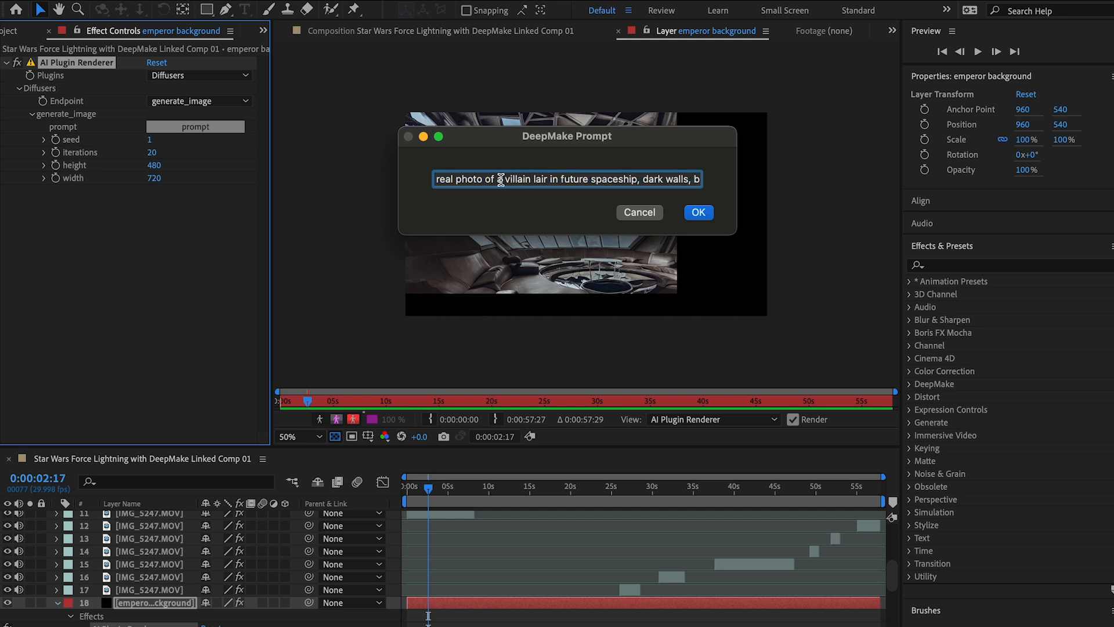
Step: Refine the prompt to a dark lair with planets and regenerate the spaceship background
{"action": "type", "text": "a dark walls, big window with stars outside"}
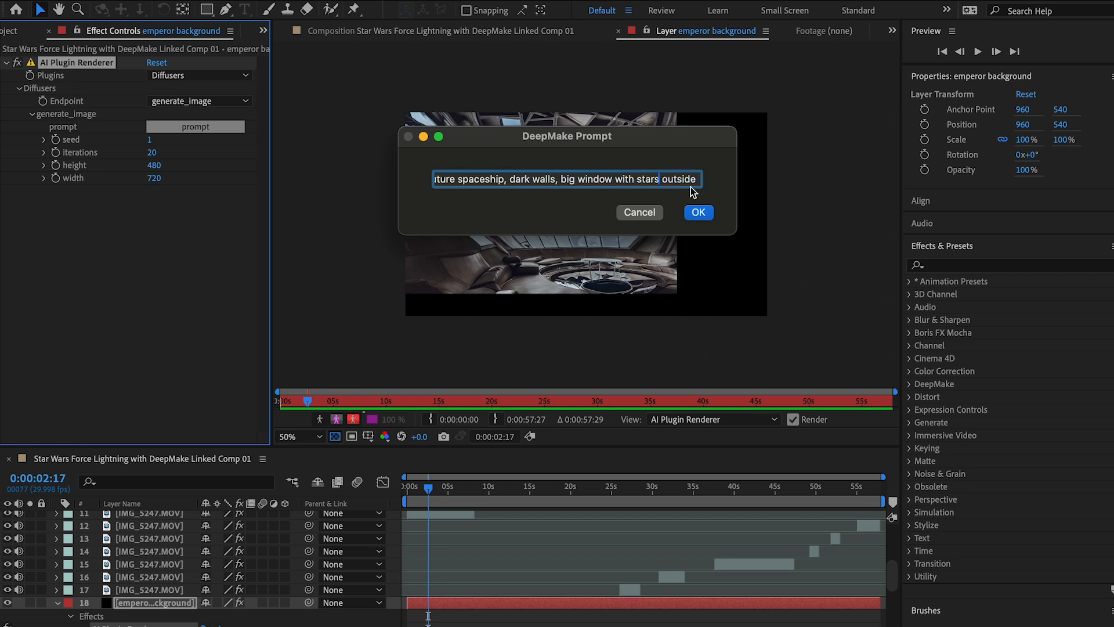
{"action": "type", "text": "and plane"}
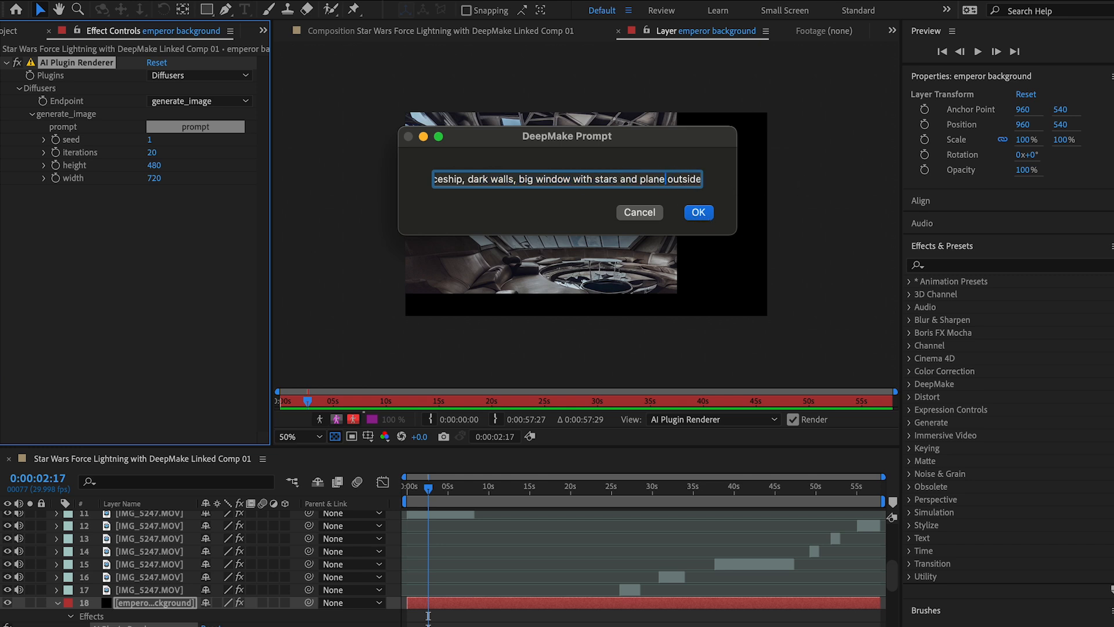
{"action": "left_click", "coordinate": [698, 212]}
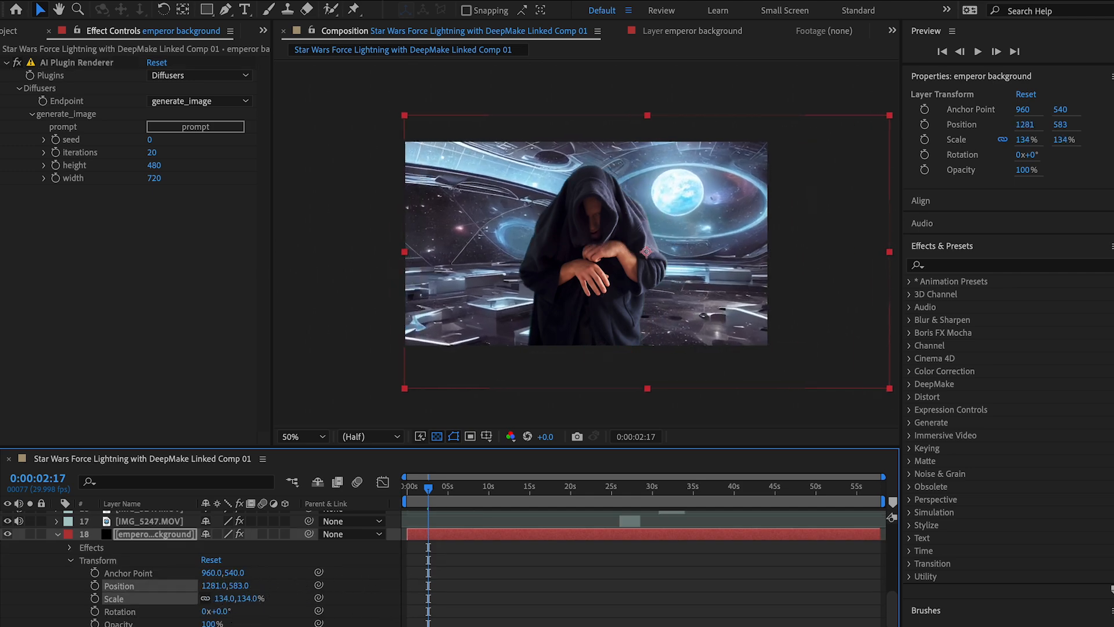
Step: Create the Lightning 1 solid in the Force Lightning comp with the Diffusers AI renderer applied
{"action": "left_click", "coordinate": [365, 14]}
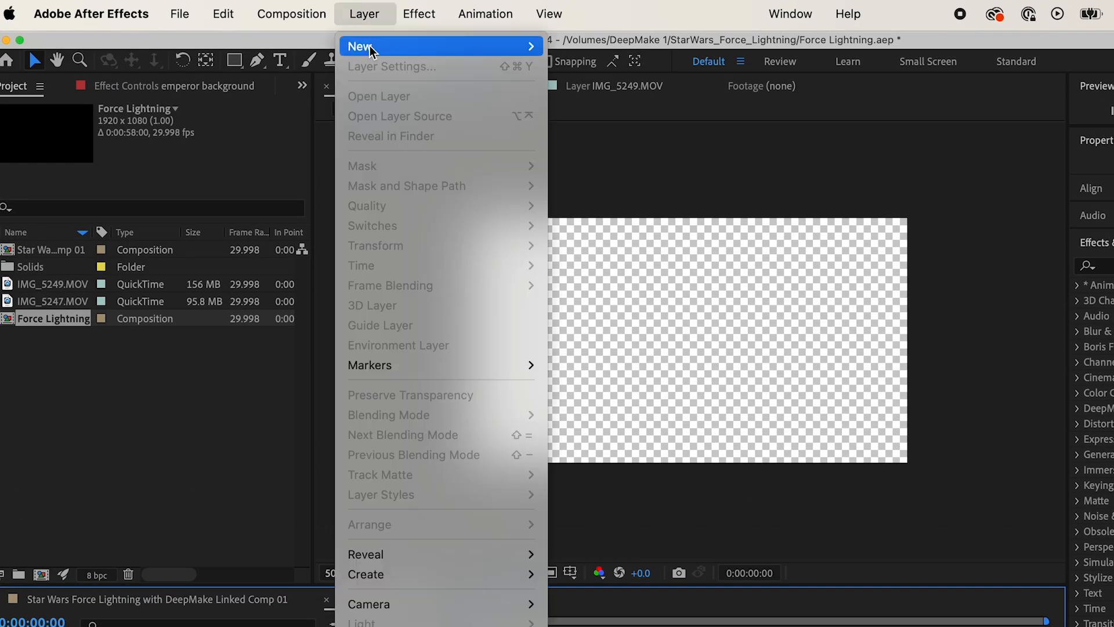
{"action": "left_click", "coordinate": [366, 45]}
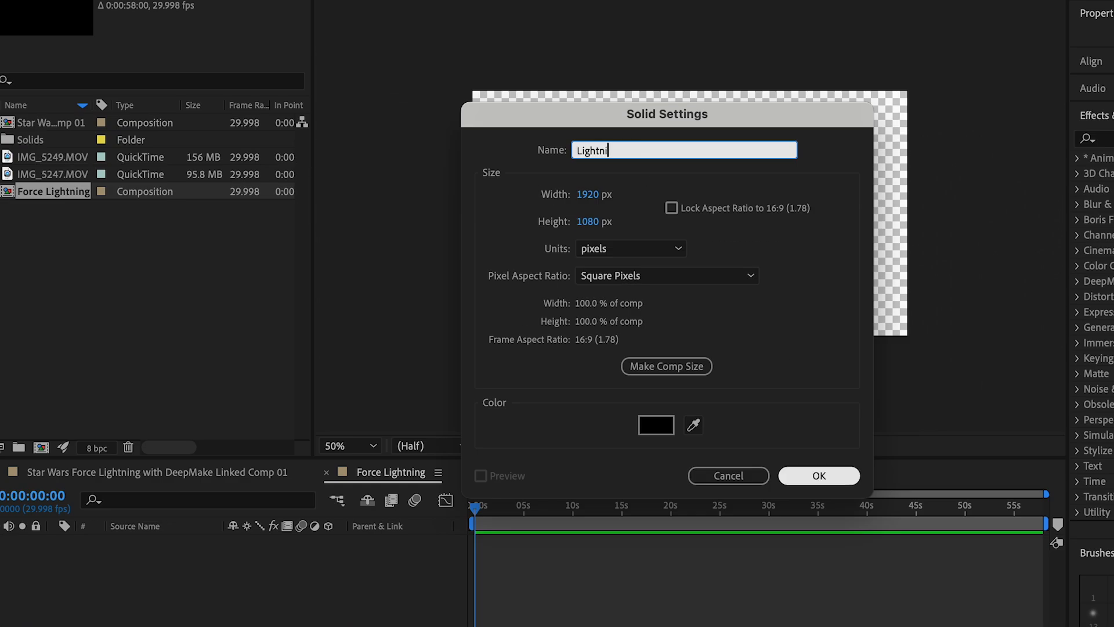
{"action": "left_click", "coordinate": [818, 476]}
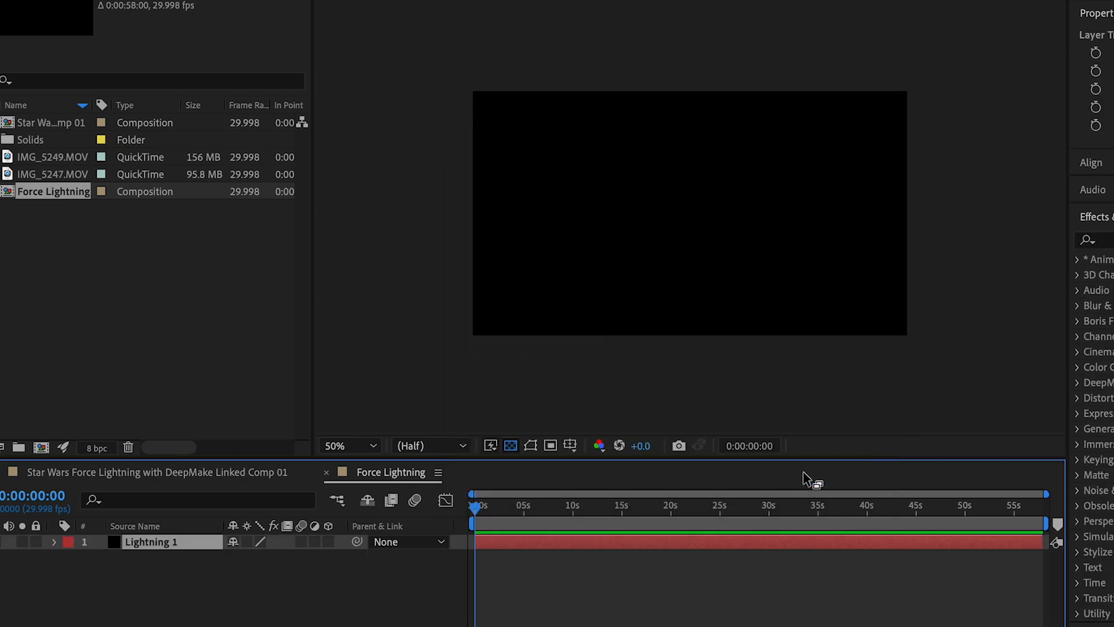
{"action": "left_click", "coordinate": [419, 13]}
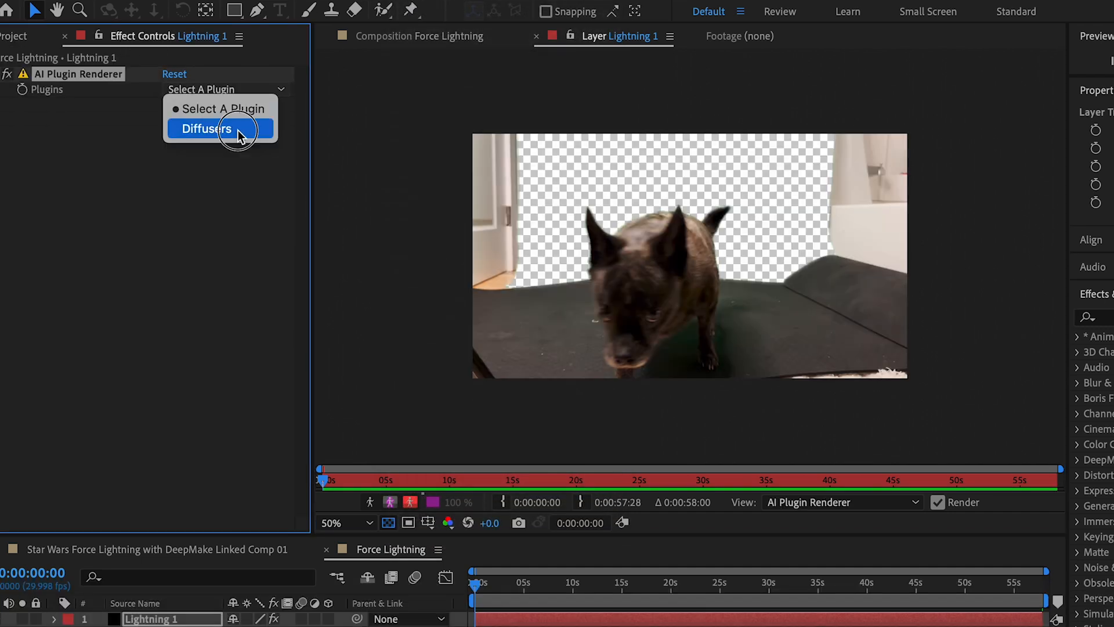
{"action": "left_click", "coordinate": [207, 129]}
{"action": "type", "text": "blue lightning on black b"}
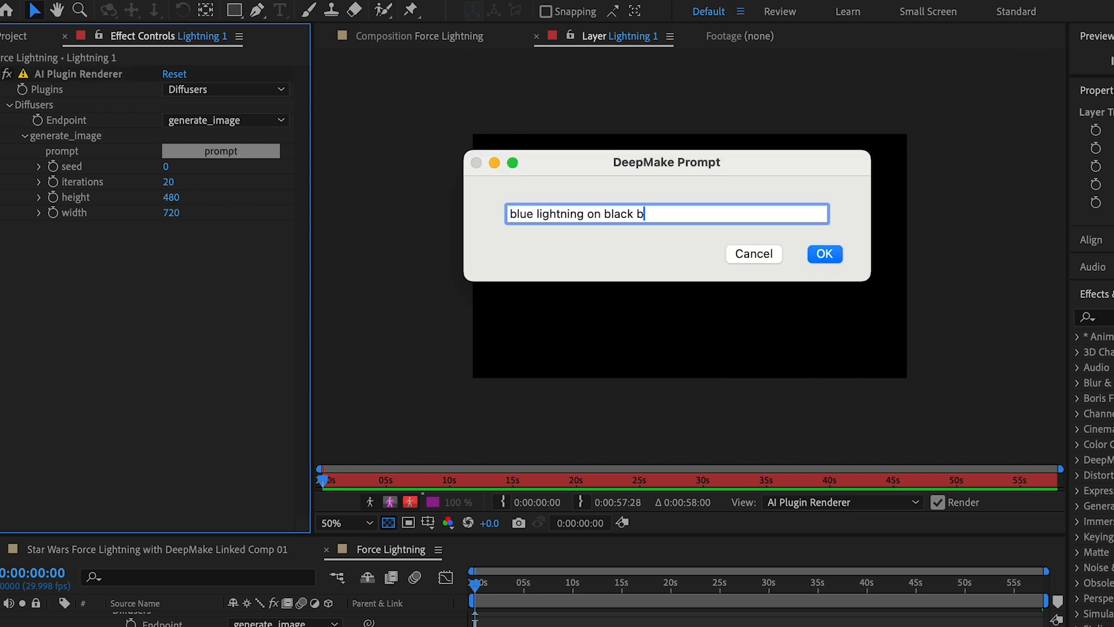
Step: Generate blue lightning on a black background, crisp and cinematic, from the prompt
{"action": "type", "text": "ackground, crisp, cinem"}
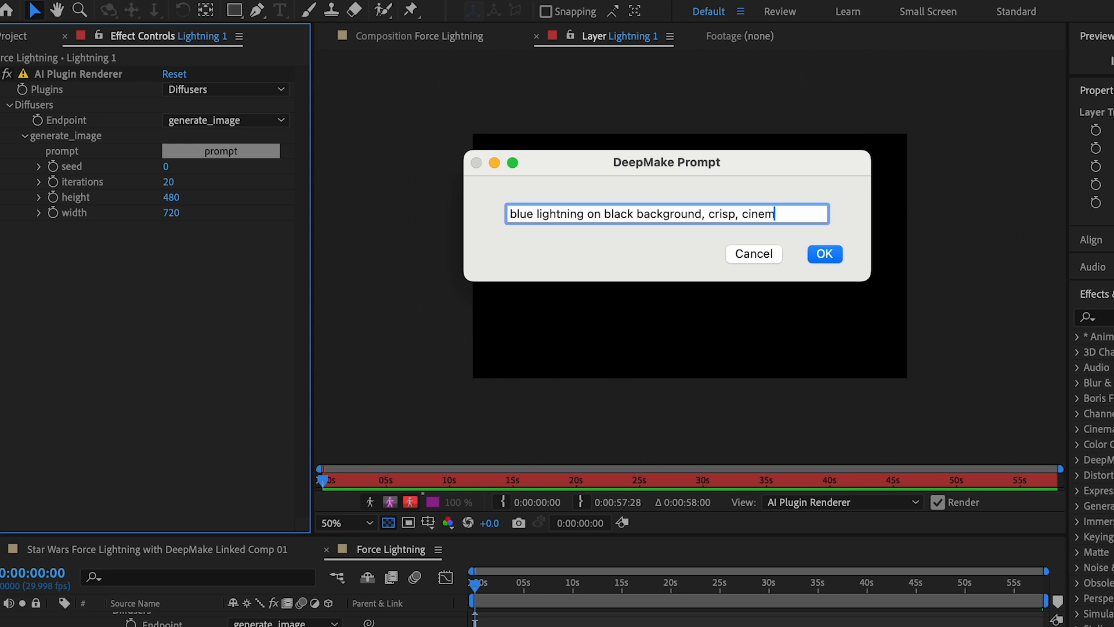
{"action": "left_click", "coordinate": [824, 254]}
{"action": "type", "text": "c"}
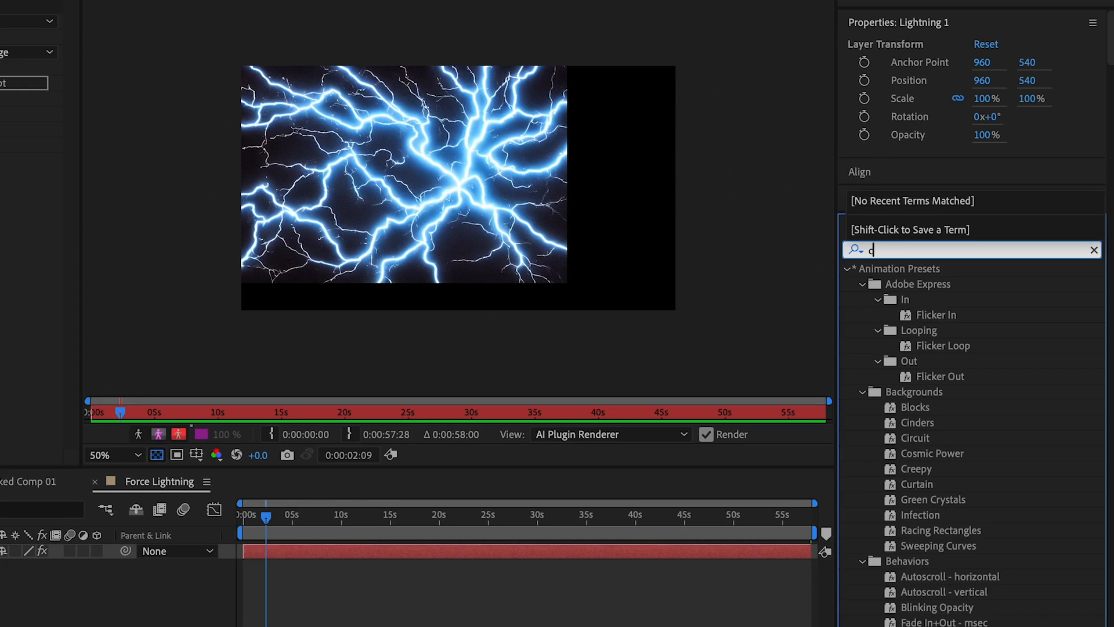
Step: Bring the lightning into the main comp over the actor's hands and split the layer at the current time
{"action": "type", "text": "urves"}
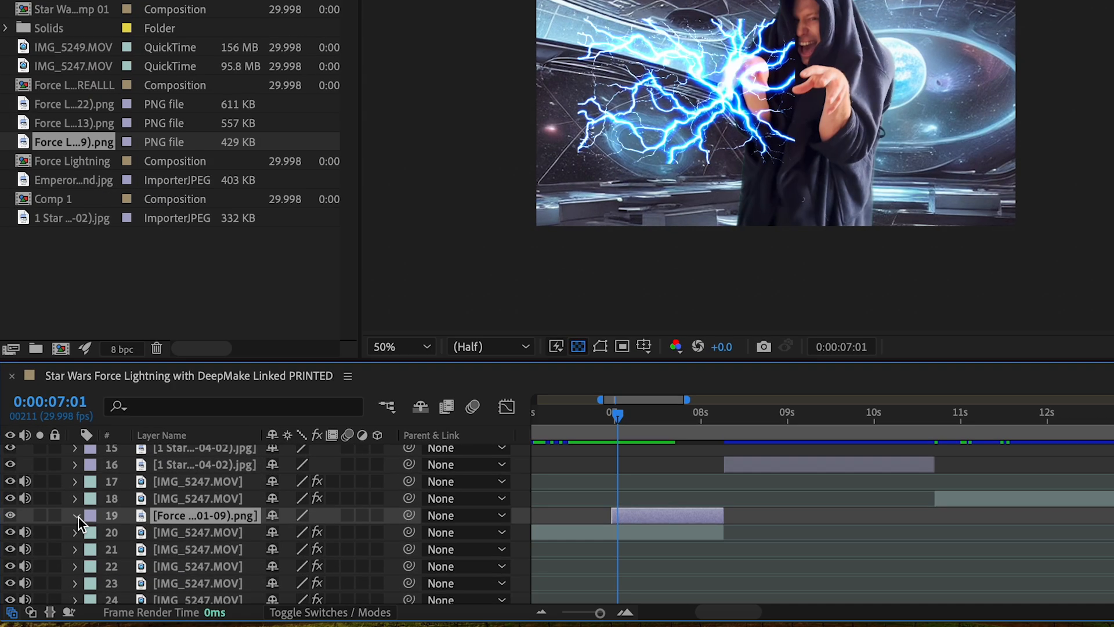
{"action": "left_click", "coordinate": [76, 516]}
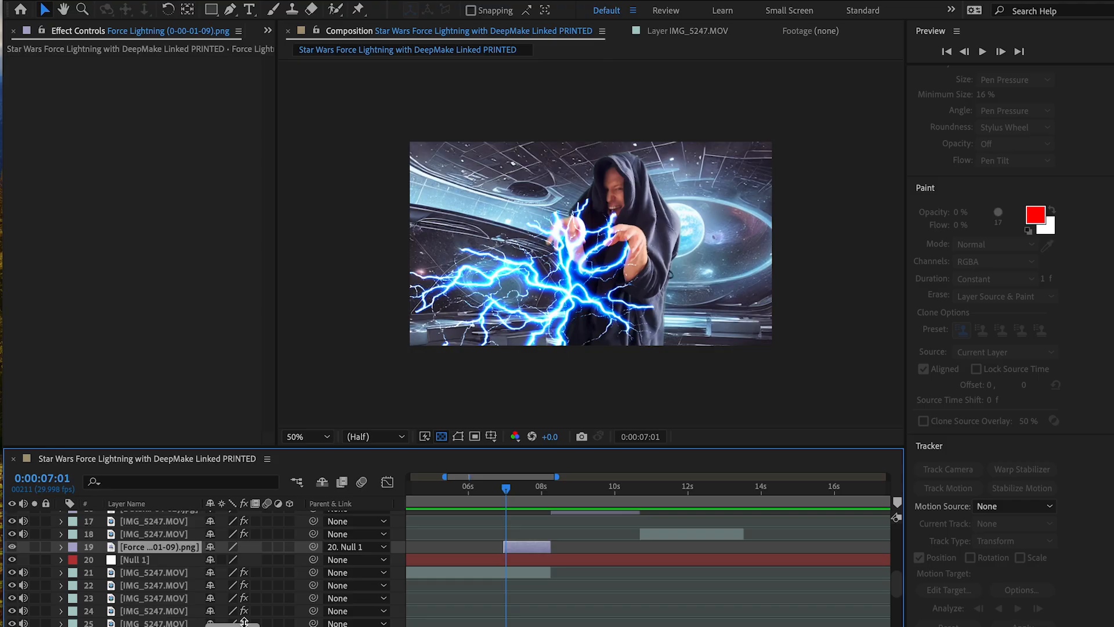
{"action": "left_click", "coordinate": [236, 14]}
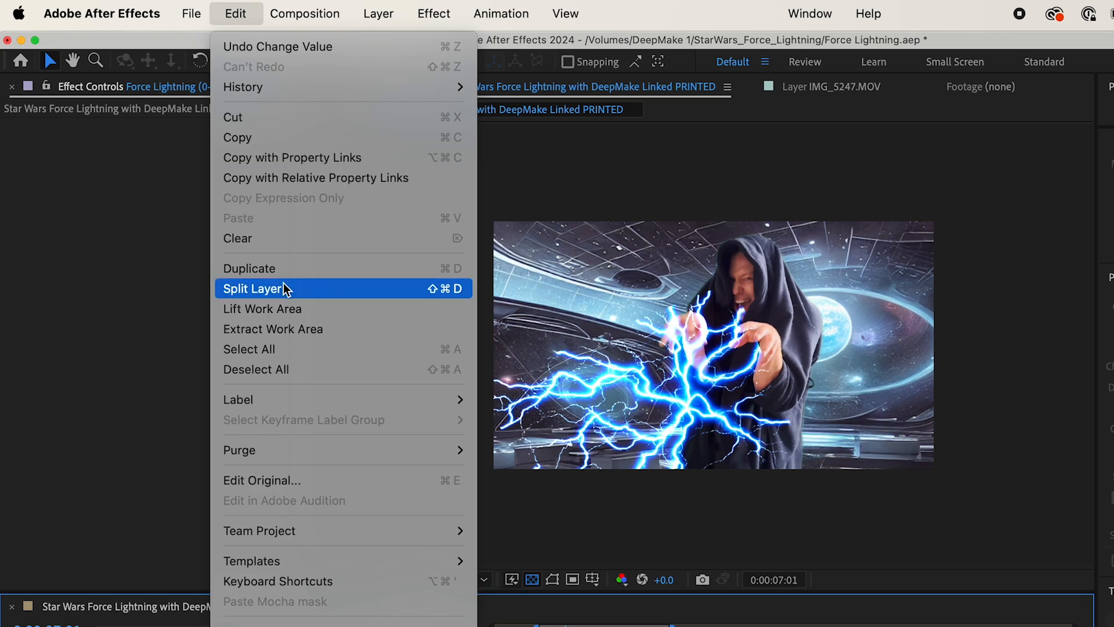
{"action": "left_click", "coordinate": [254, 289]}
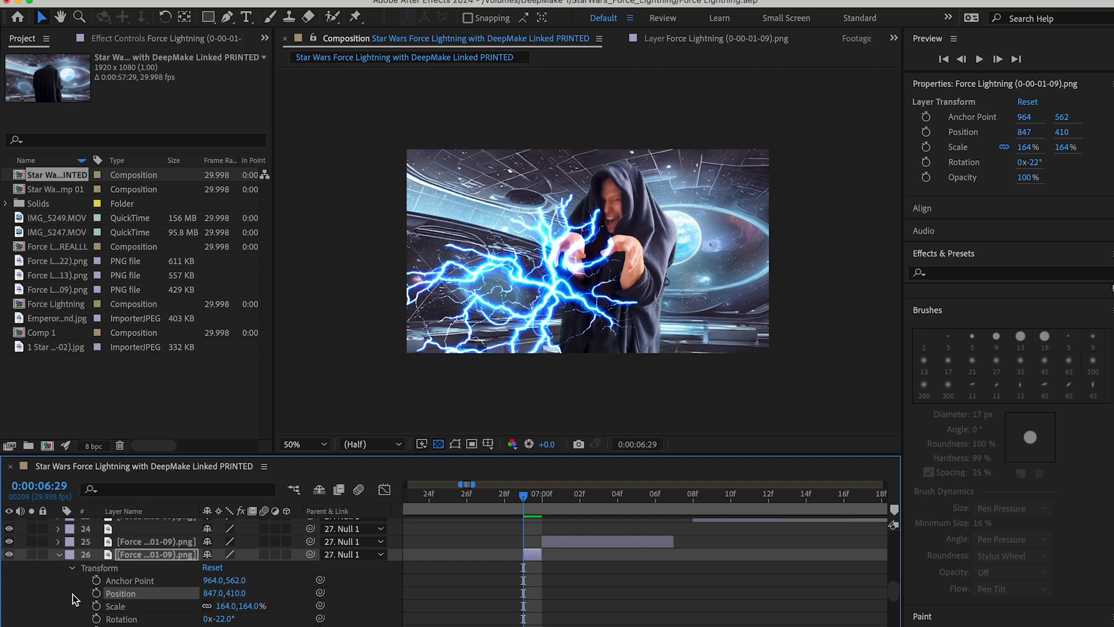
Step: Mask the lightning piece around the actor's hands with the Pen tool at 74% opacity
{"action": "left_click", "coordinate": [227, 18]}
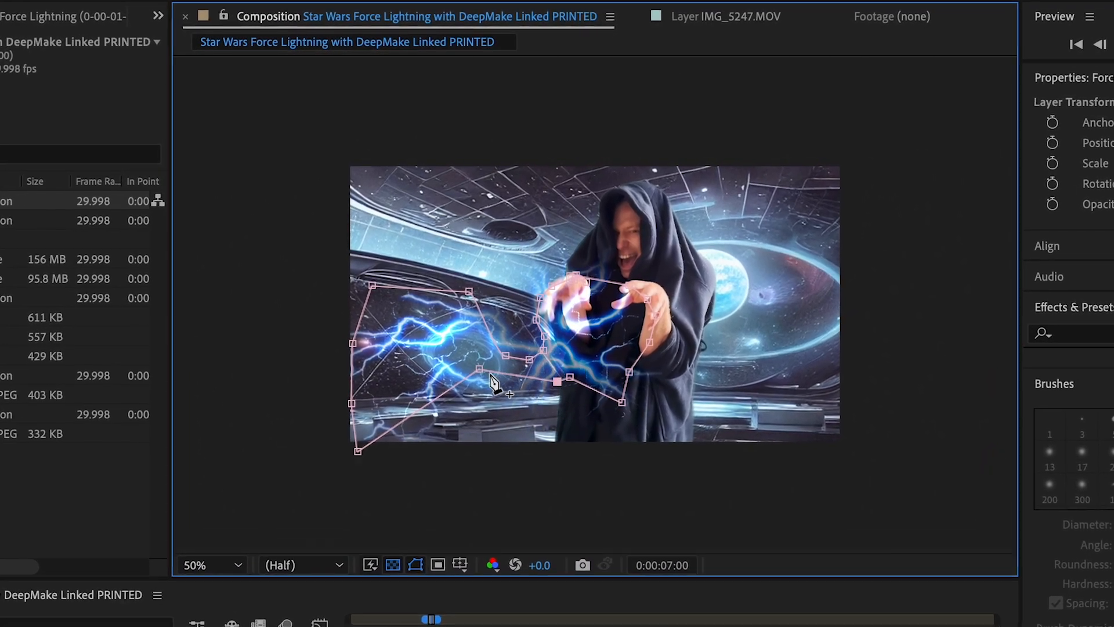
{"action": "left_click", "coordinate": [490, 600]}
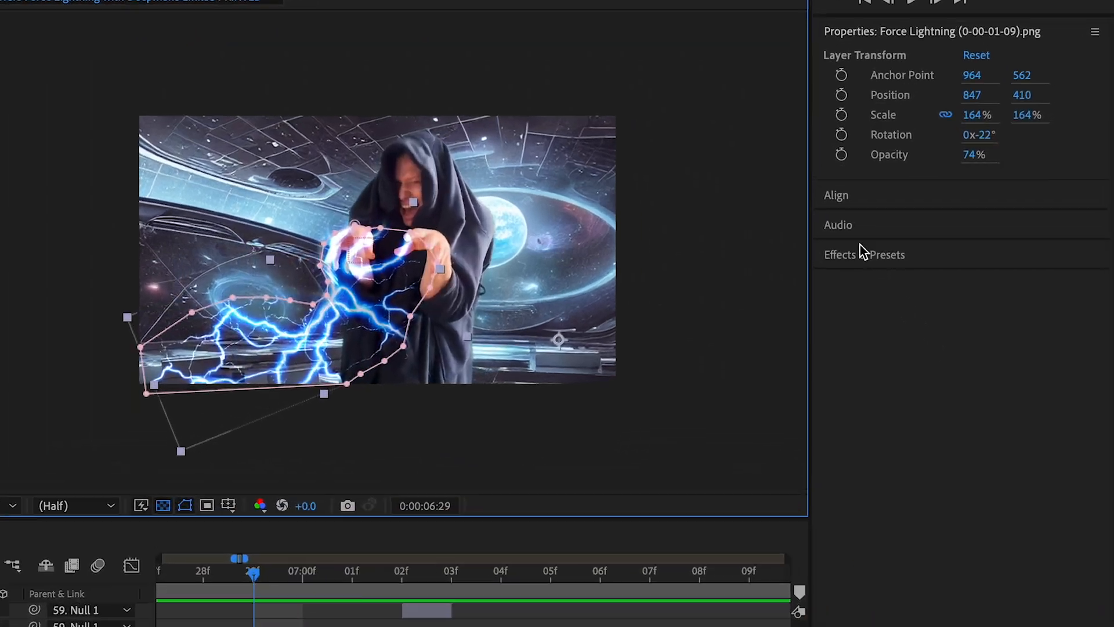
{"action": "left_click", "coordinate": [863, 254]}
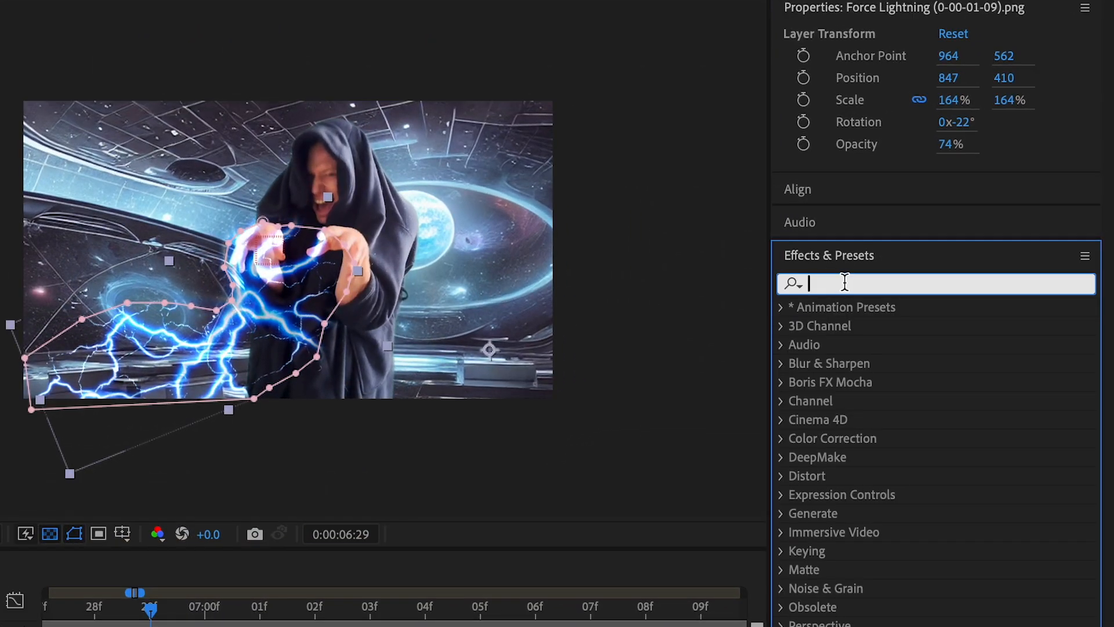
Step: Add a Stylize Glow effect to the masked lightning and brighten its setting
{"action": "type", "text": "glow"}
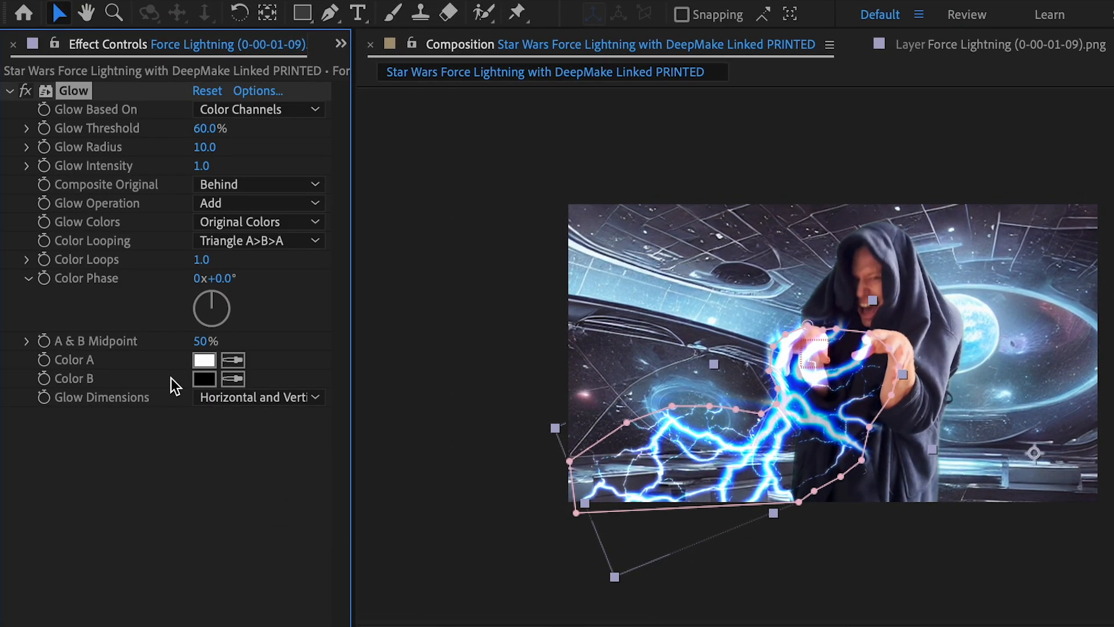
{"action": "left_click_drag", "start_coordinate": [206, 146], "coordinate": [255, 146]}
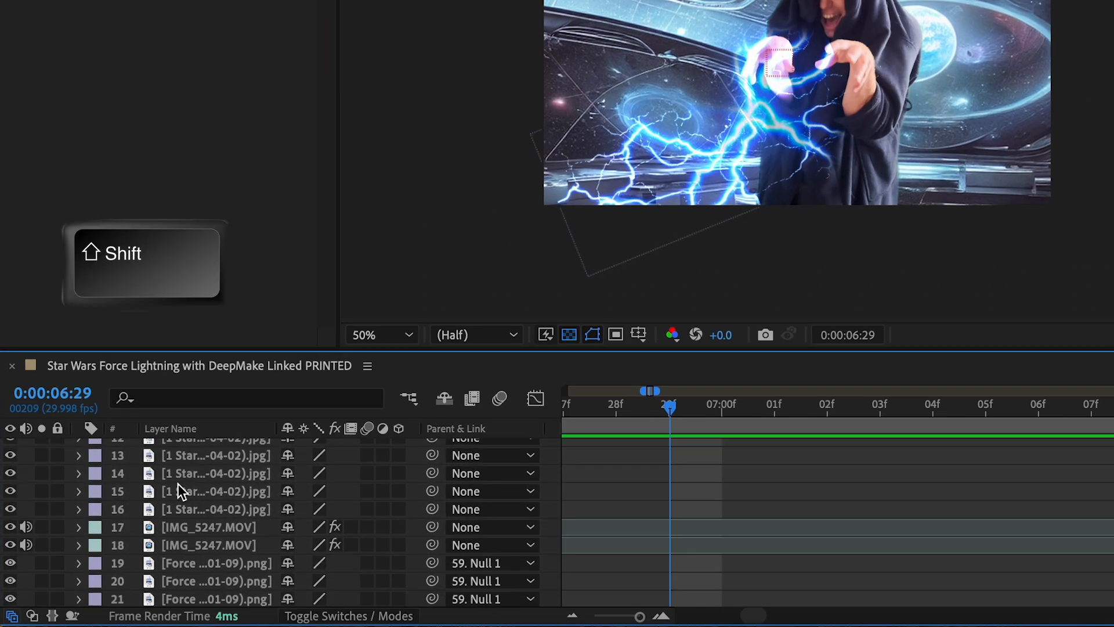
Step: Paste the lightning layers beside the dog and give them Glow with threshold 70.2%, radius 147, intensity 1.5
{"action": "key", "text": "cmd+v"}
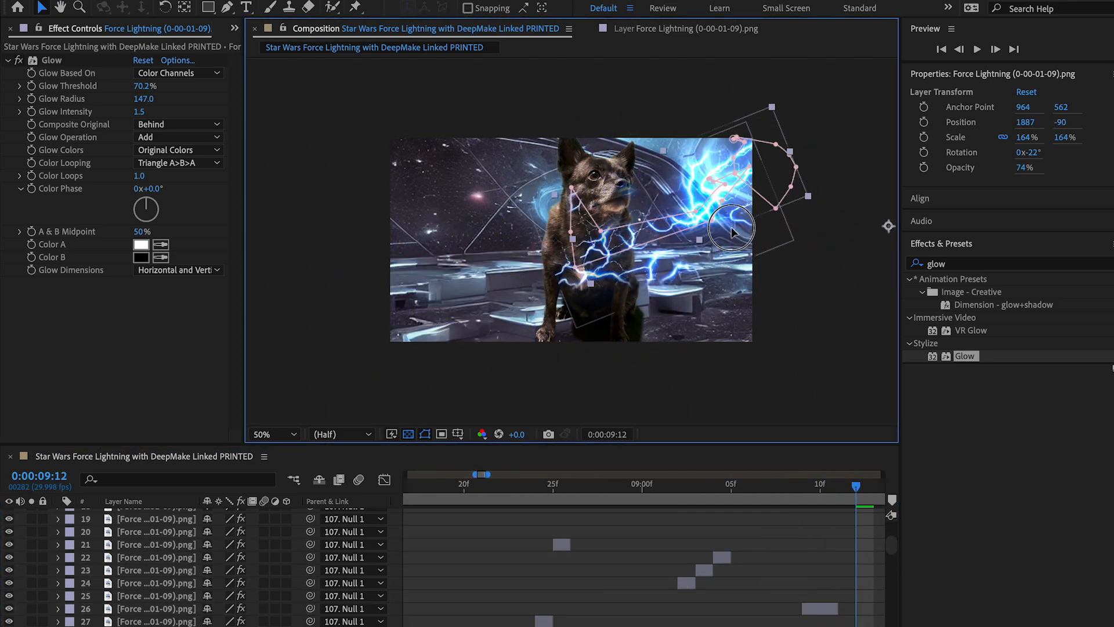
{"action": "left_click", "coordinate": [20, 28]}
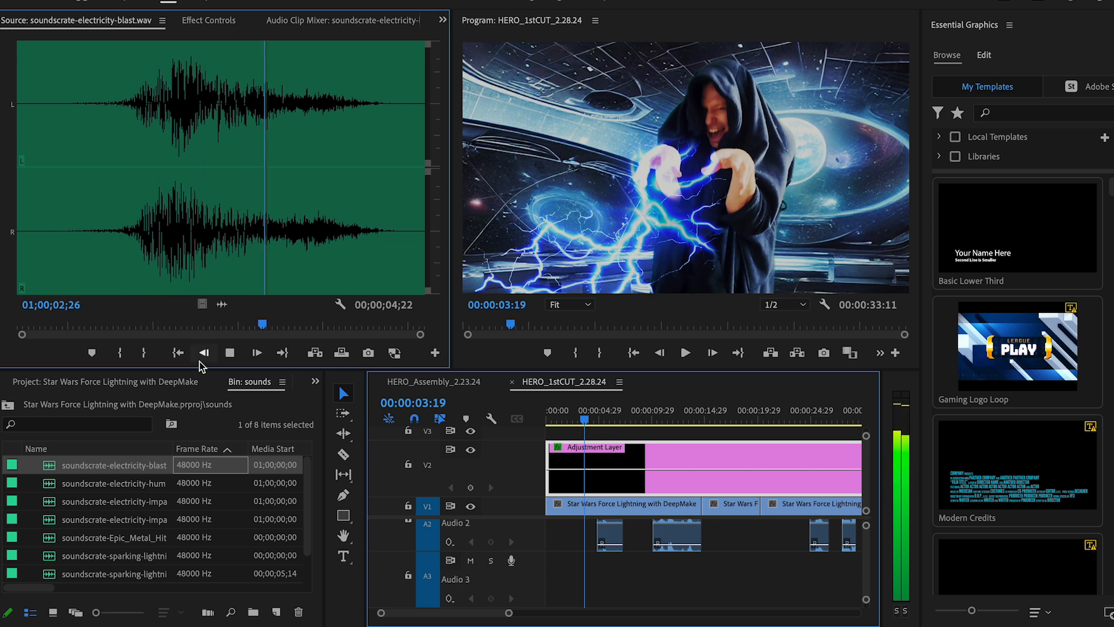
Step: Preview the electricity sound and place soundscrate-electricity-hum-build.wav on an audio track under the lightning shots
{"action": "left_click", "coordinate": [113, 502]}
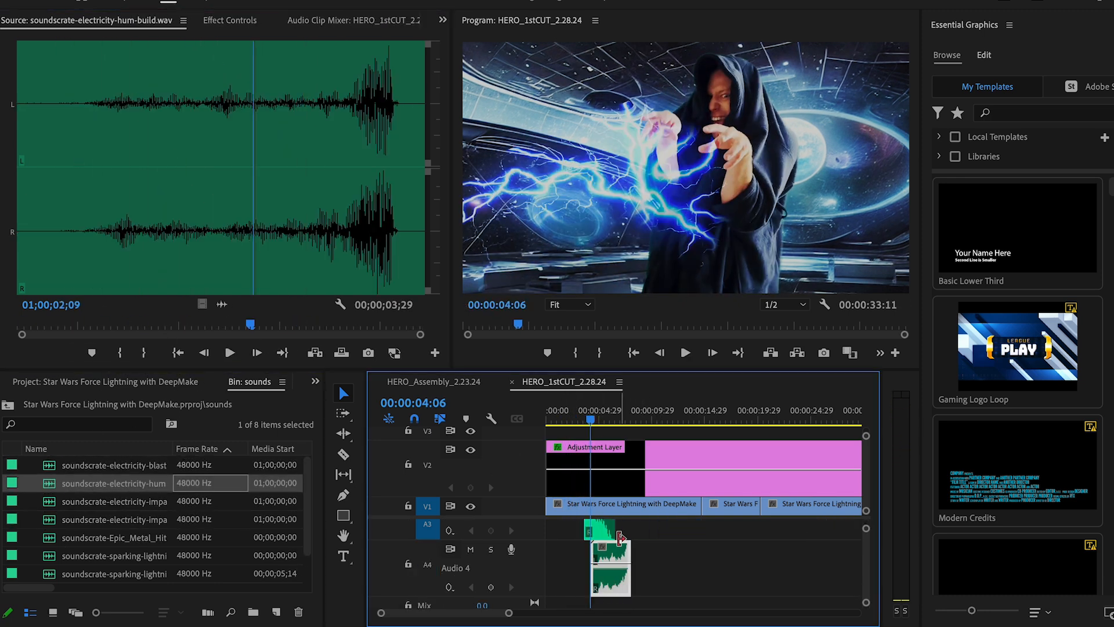
{"action": "left_click", "coordinate": [606, 419]}
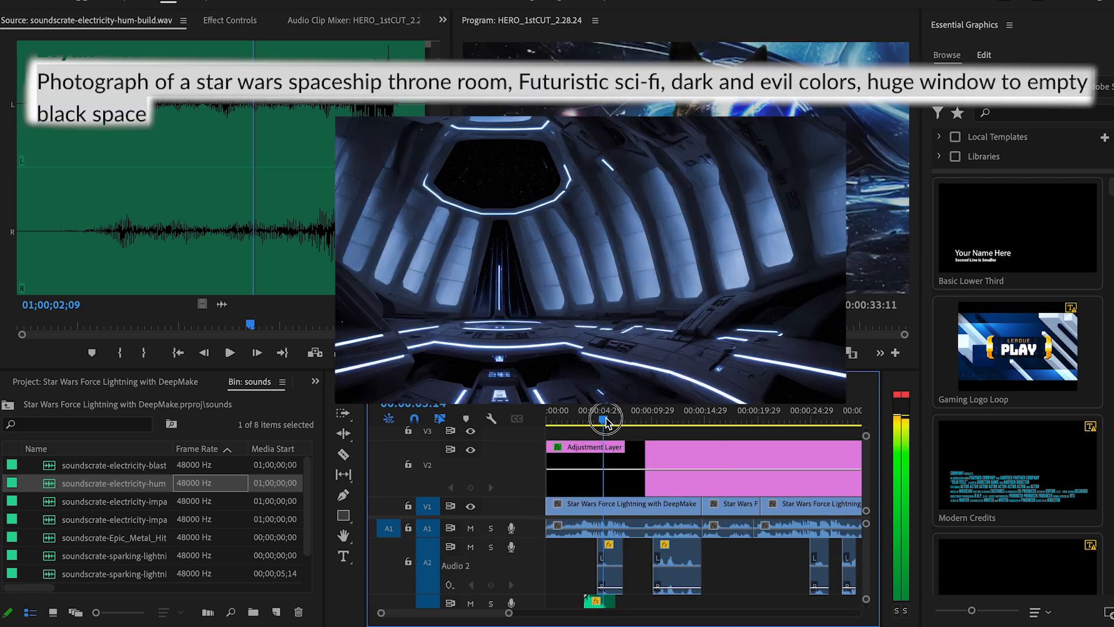